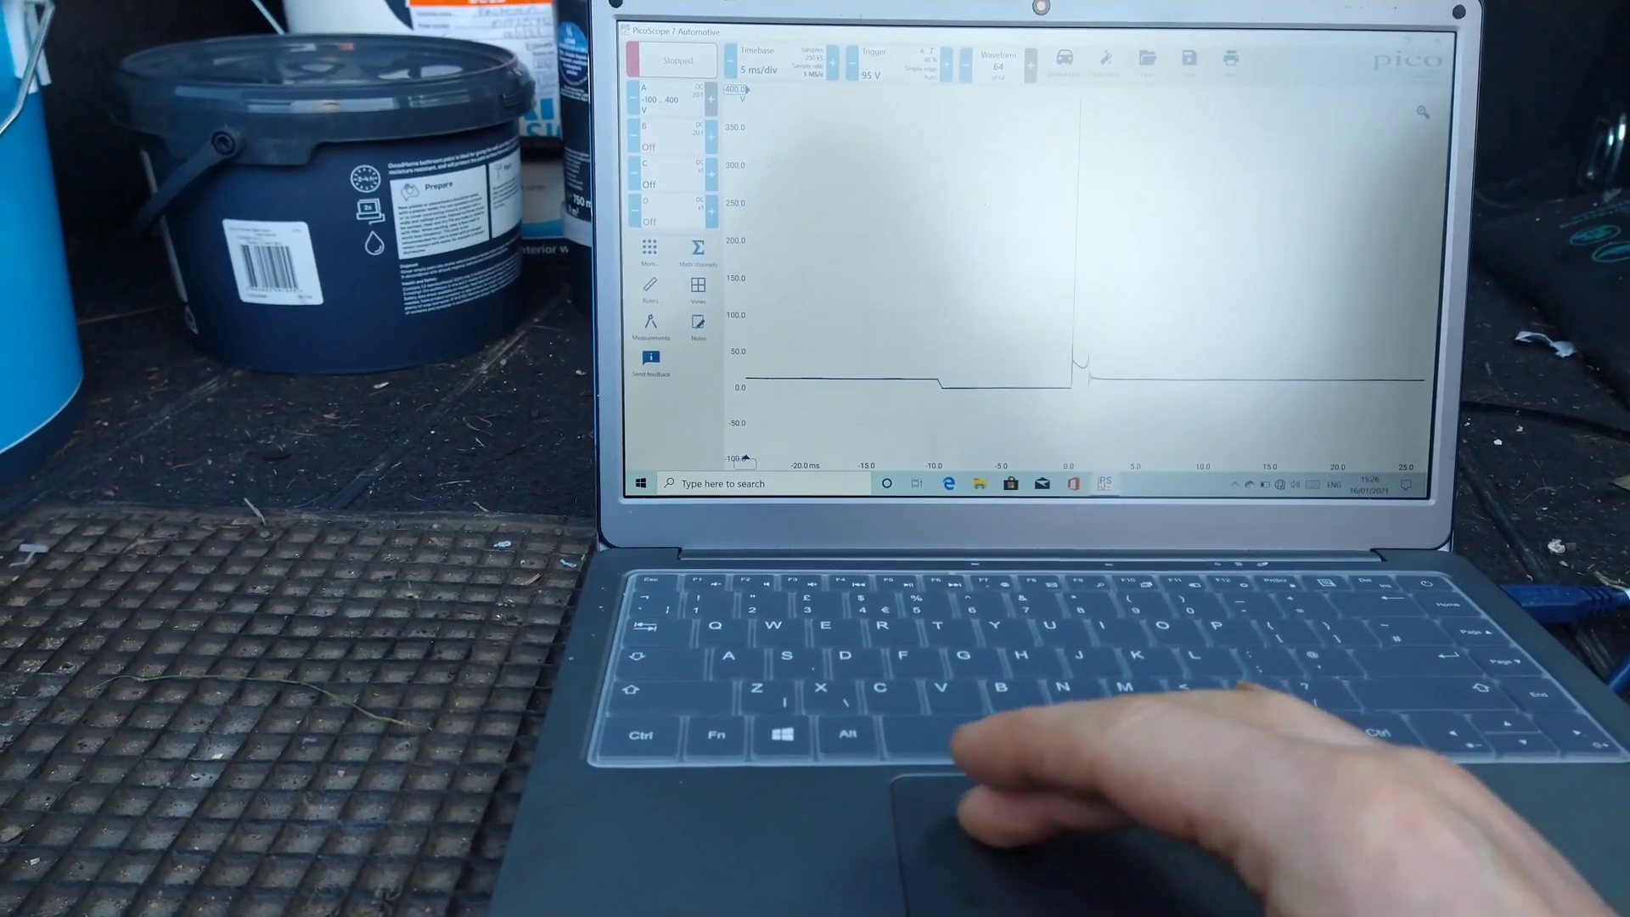
Show channel A's options panel with its probe, coupling and bandwidth settings
click(644, 99)
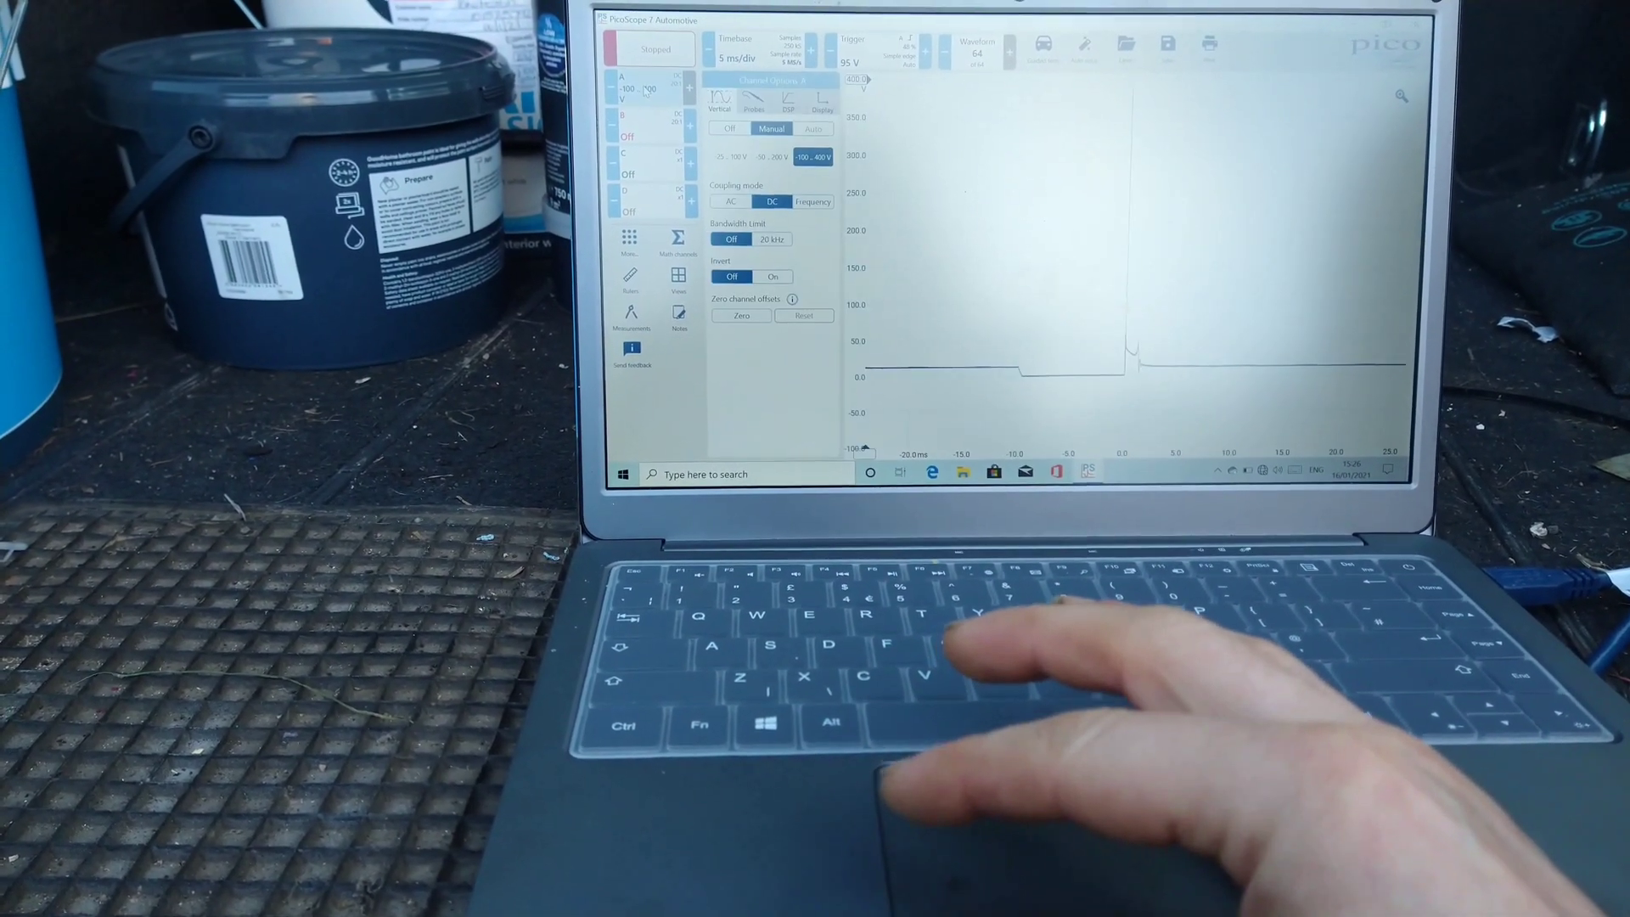